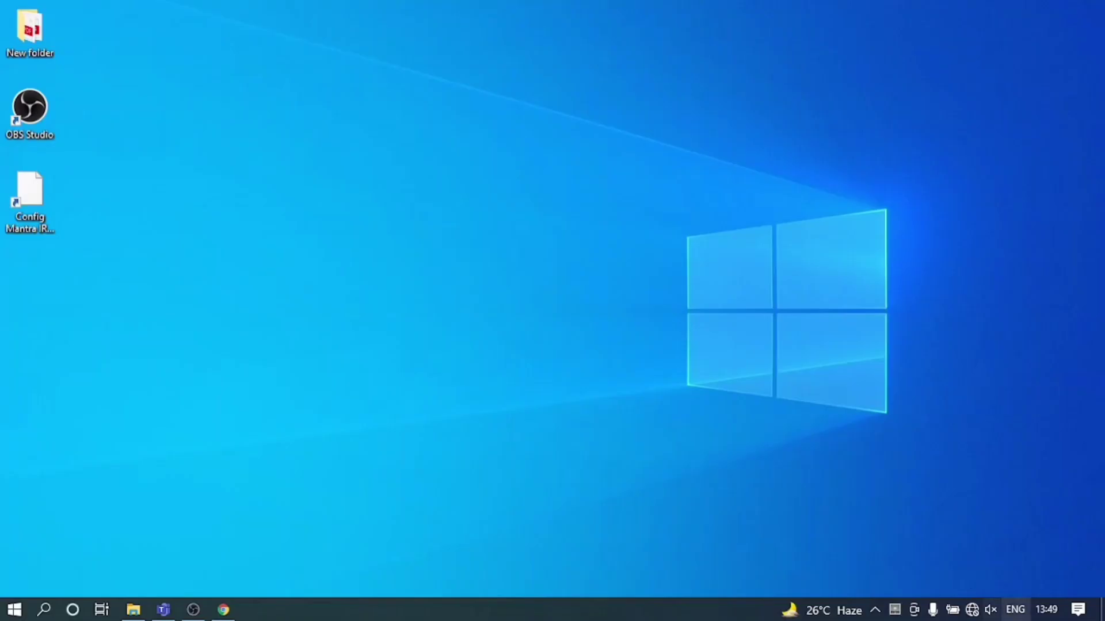
Step: Check today's date, 05 April 2022, on the taskbar calendar
{"action": "left_click", "coordinate": [1046, 610]}
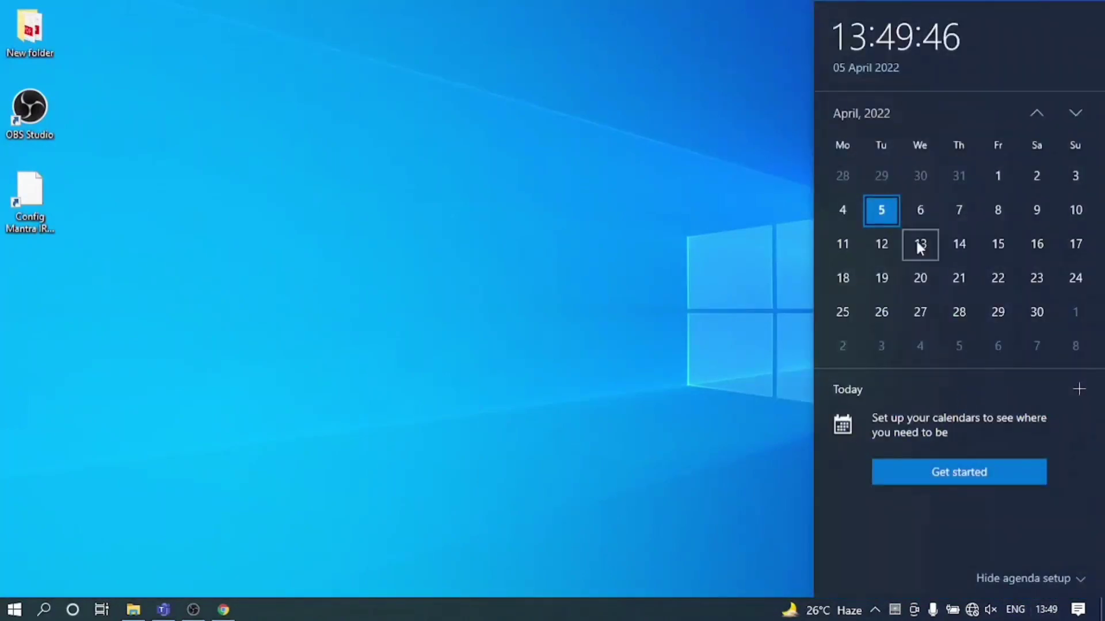
{"action": "mouse_move", "coordinate": [872, 83]}
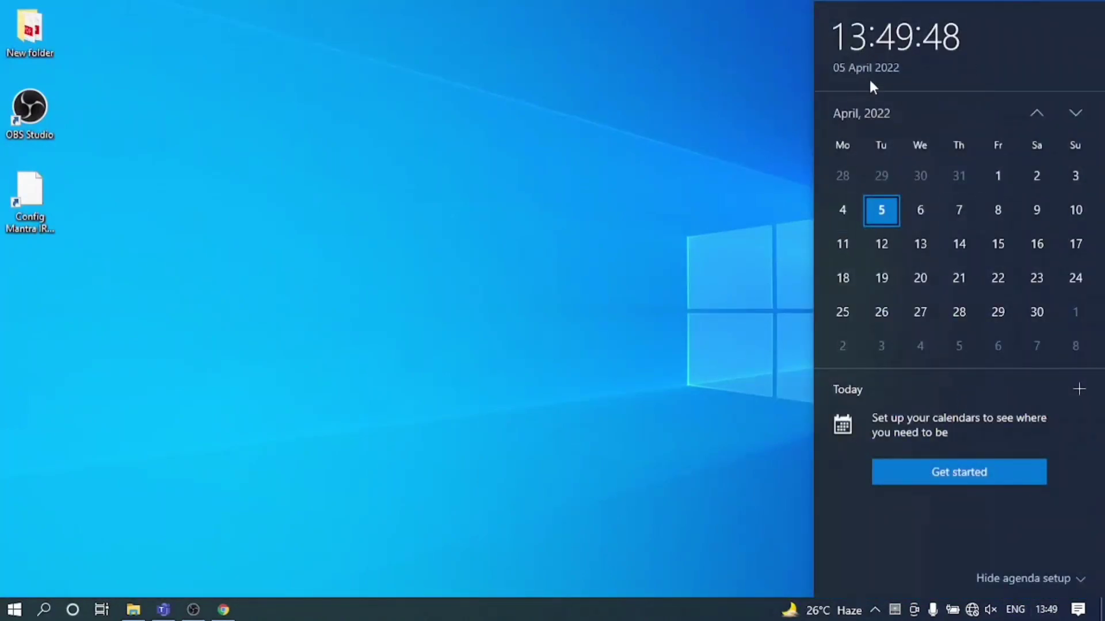
{"action": "mouse_move", "coordinate": [914, 89]}
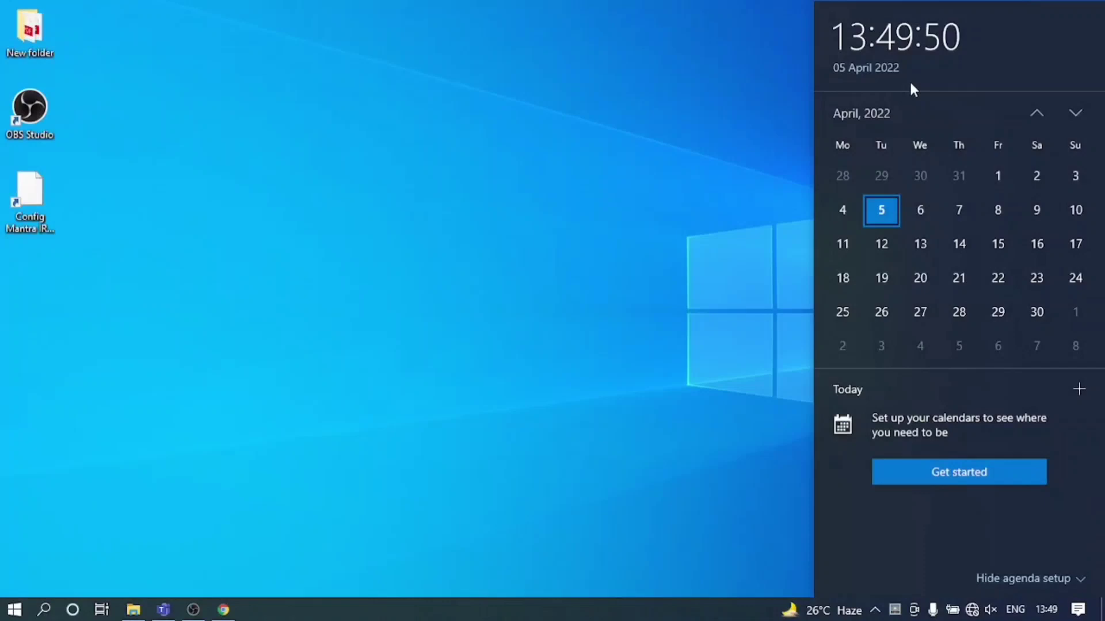
{"action": "mouse_move", "coordinate": [1017, 506]}
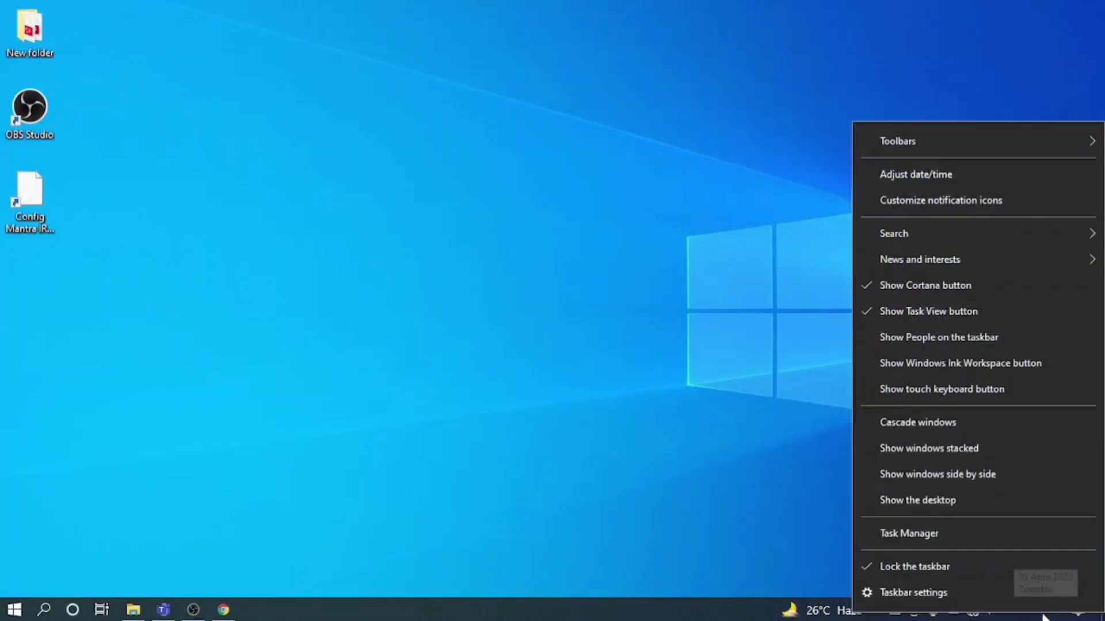
{"action": "mouse_move", "coordinate": [930, 173]}
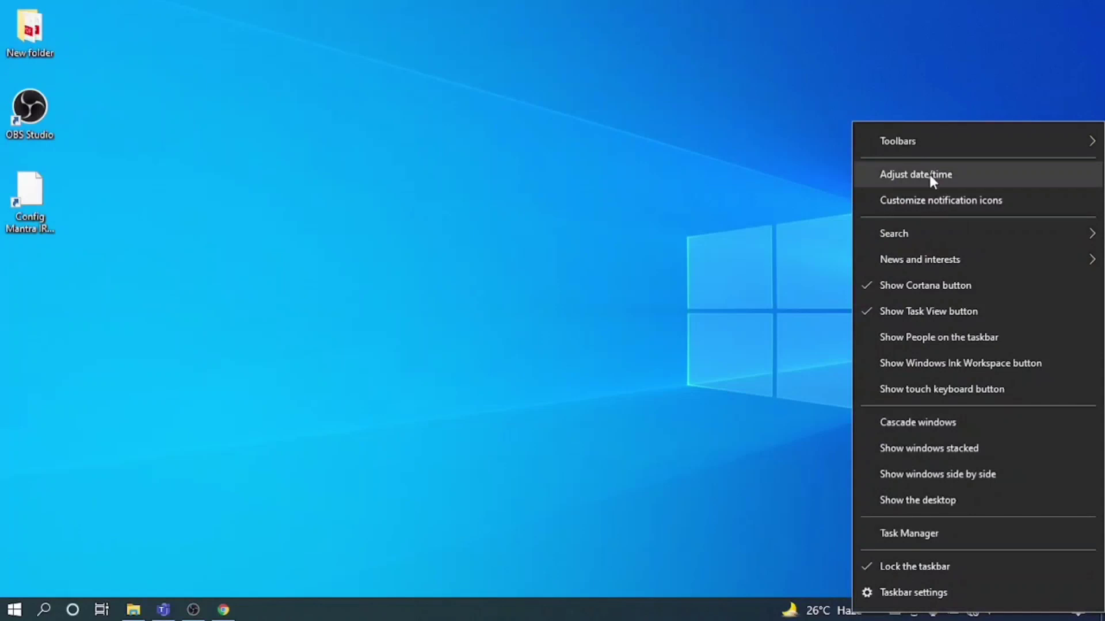
Step: Review the manual date/time change dialog, leave 13:50 05 April 2022 unchanged, then search 'security'
{"action": "left_click", "coordinate": [916, 174]}
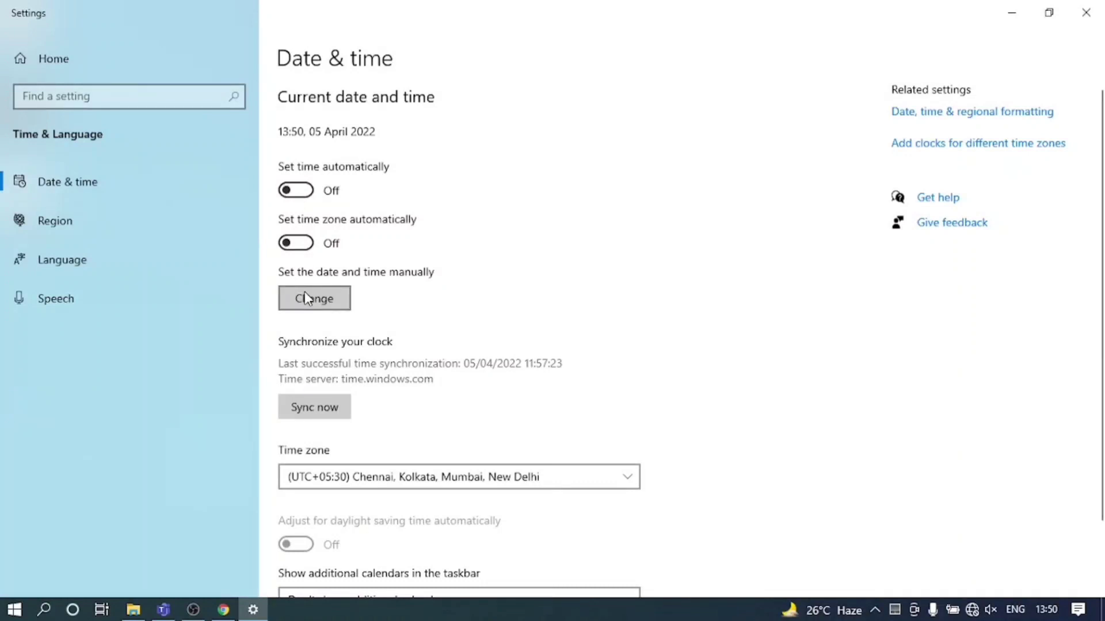
{"action": "left_click", "coordinate": [313, 298]}
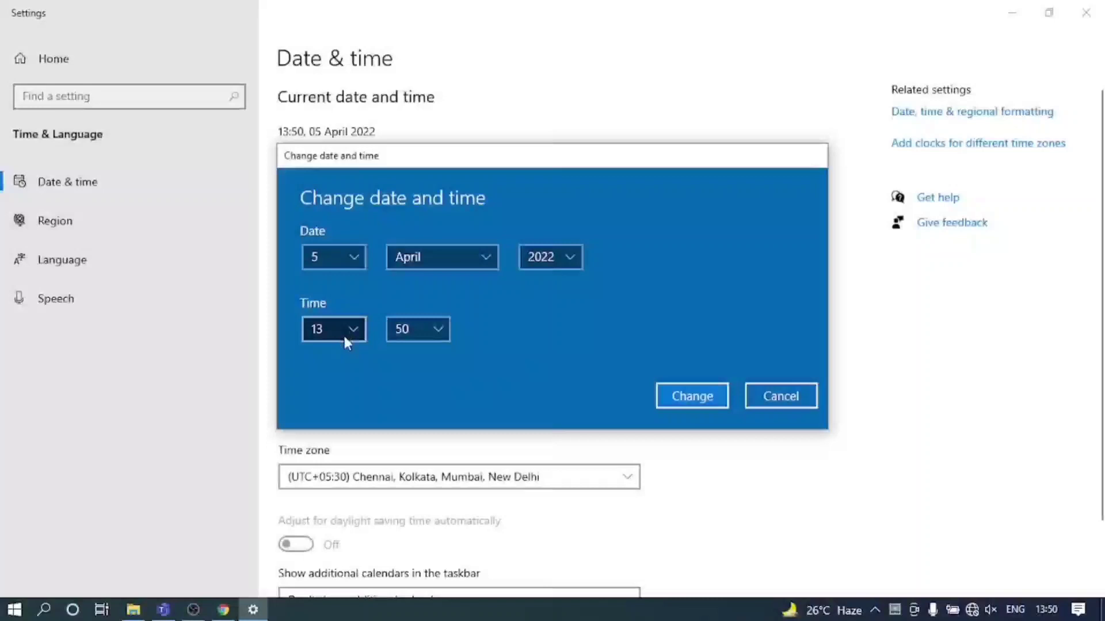
{"action": "left_click", "coordinate": [692, 395]}
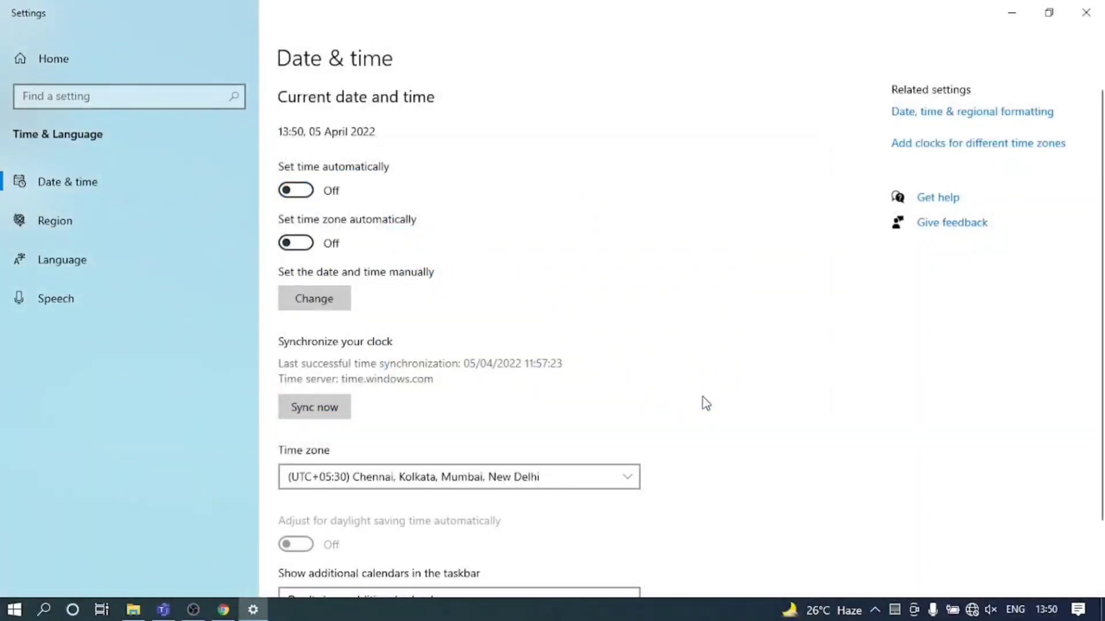
{"action": "type", "text": "security"}
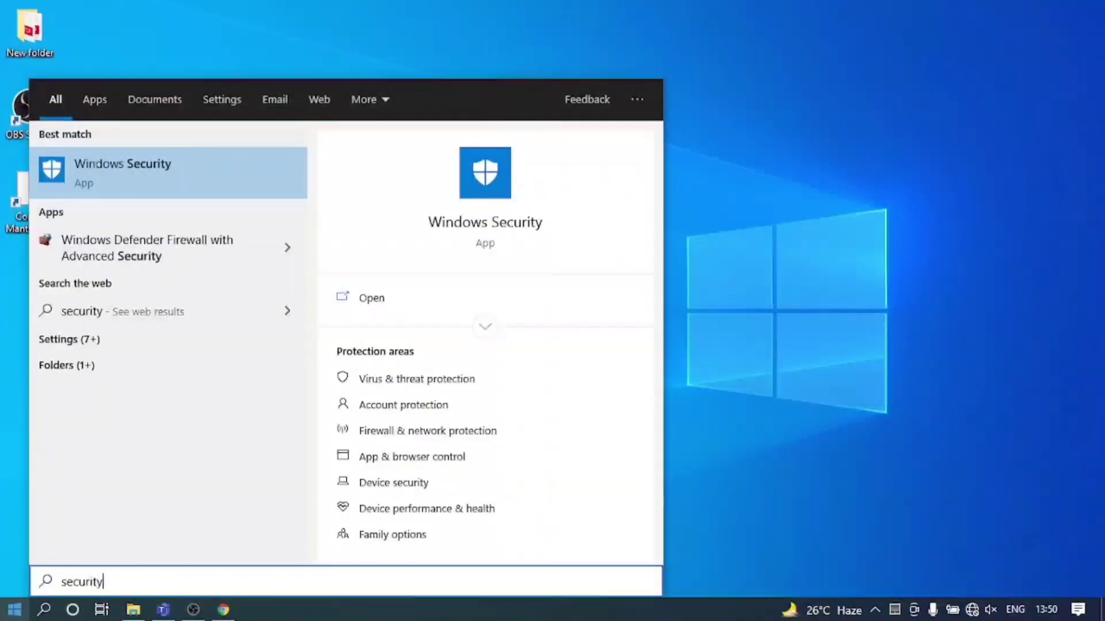
Step: Turn off Real-time protection in Windows Security's virus and threat settings and close the app
{"action": "left_click", "coordinate": [123, 172]}
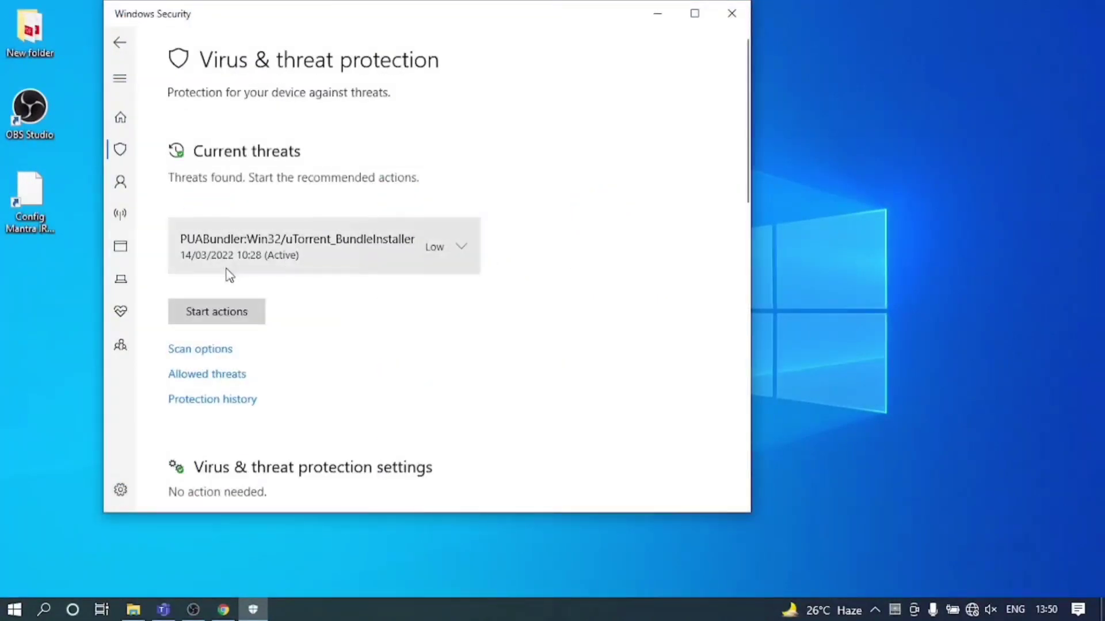
{"action": "scroll", "scroll_direction": "down", "scroll_amount": 3}
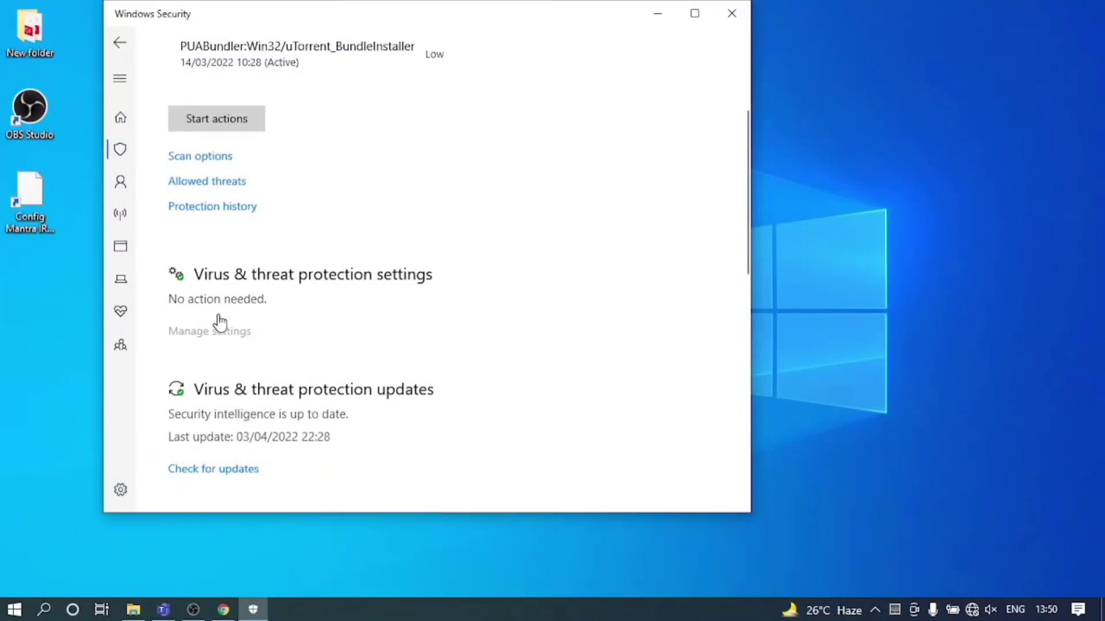
{"action": "left_click", "coordinate": [208, 332]}
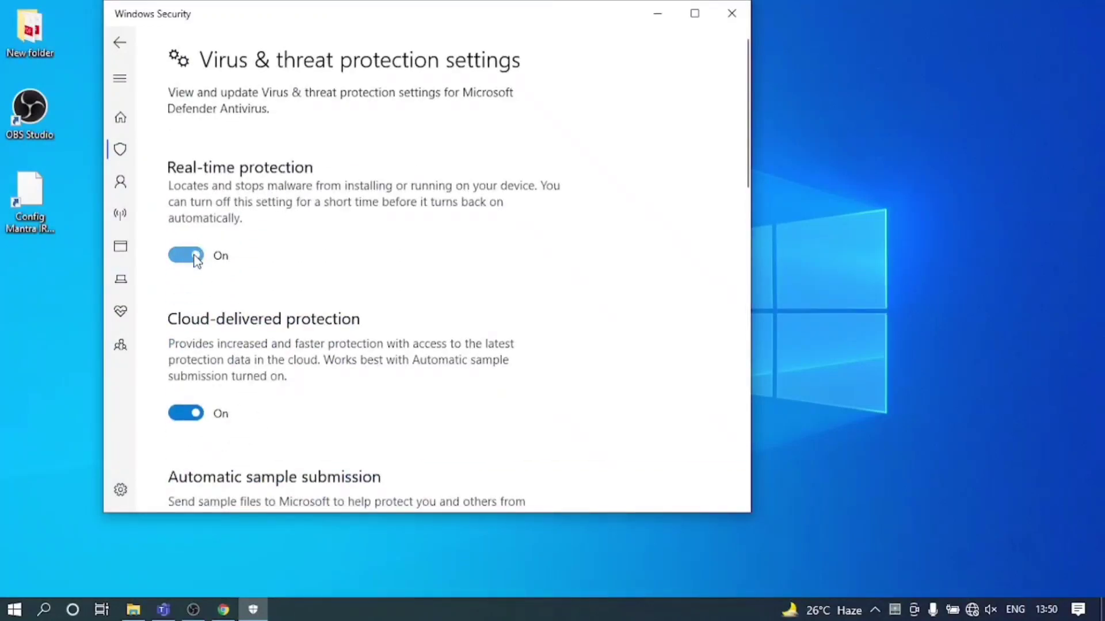
{"action": "left_click", "coordinate": [185, 255]}
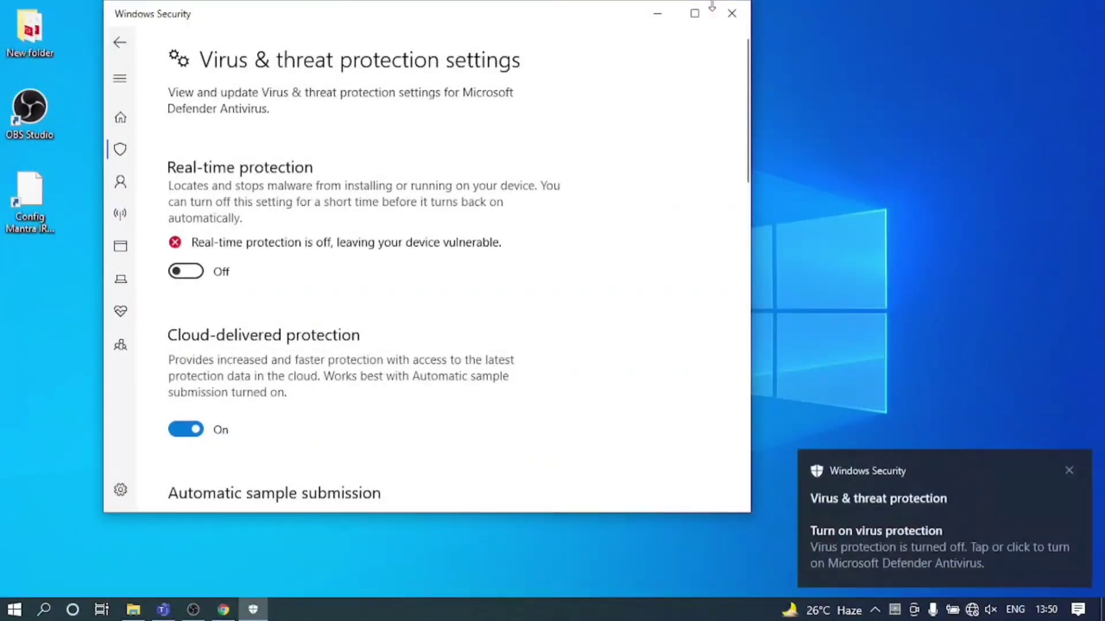
{"action": "left_click", "coordinate": [732, 14]}
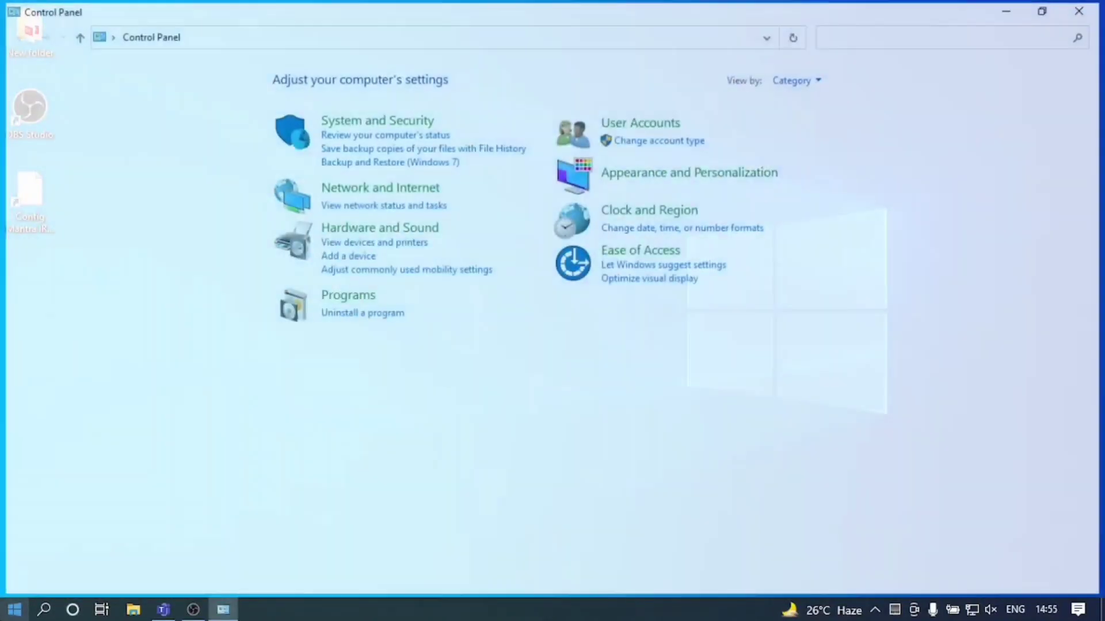
{"action": "mouse_move", "coordinate": [388, 317]}
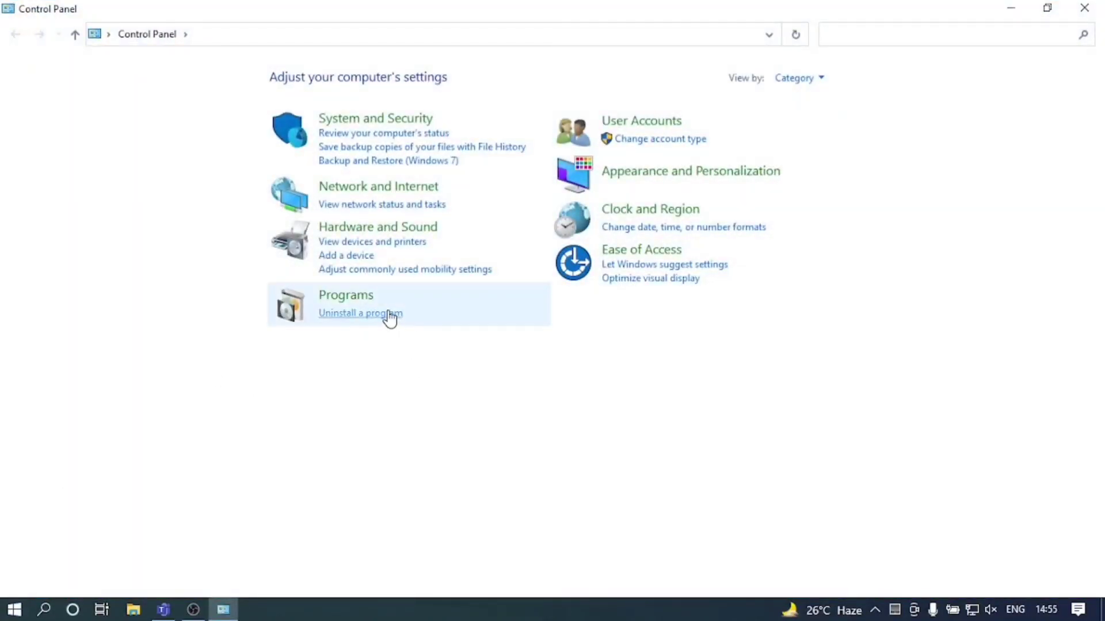
Step: Filter Programs and Features to 'mo' and select the Morpho RD Service and MorphoSmart USB drivers for uninstall
{"action": "left_click", "coordinate": [360, 314]}
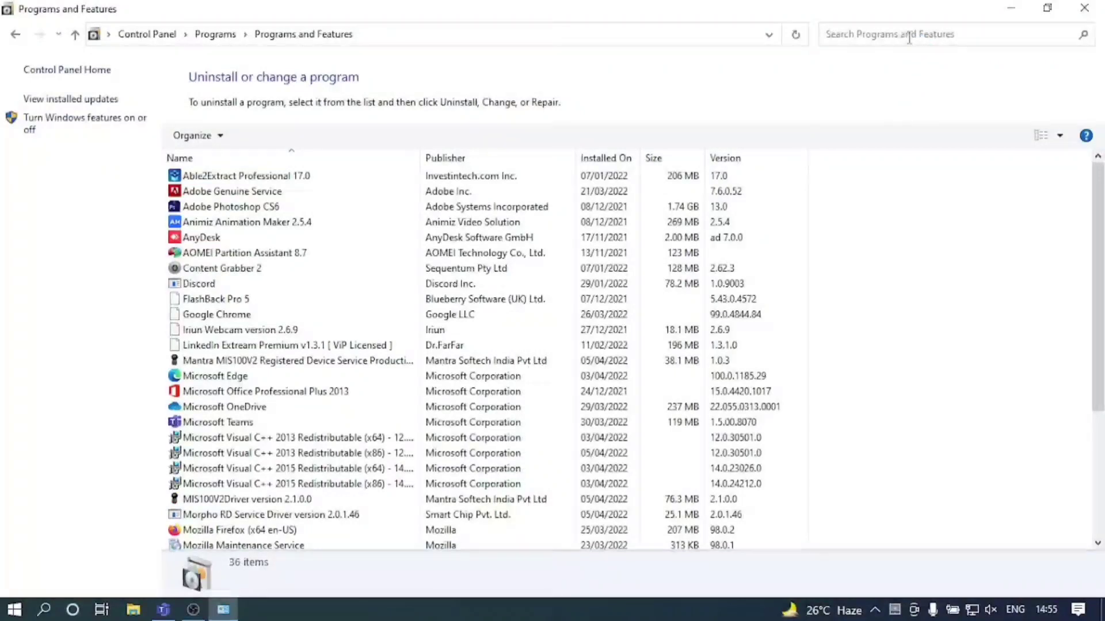
{"action": "type", "text": "mor"}
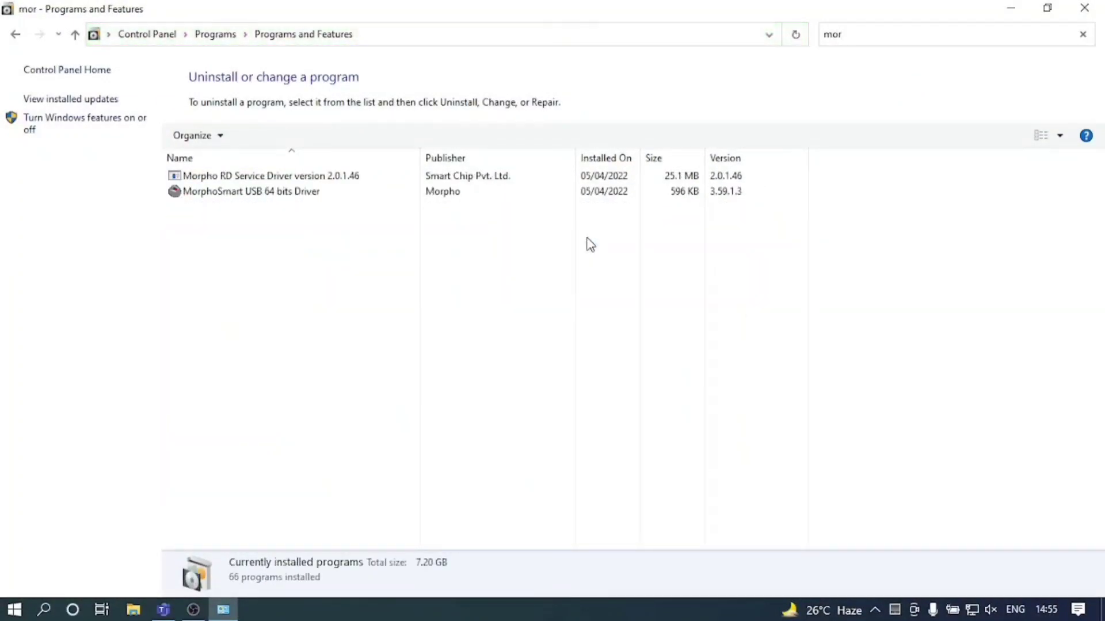
{"action": "mouse_move", "coordinate": [447, 239]}
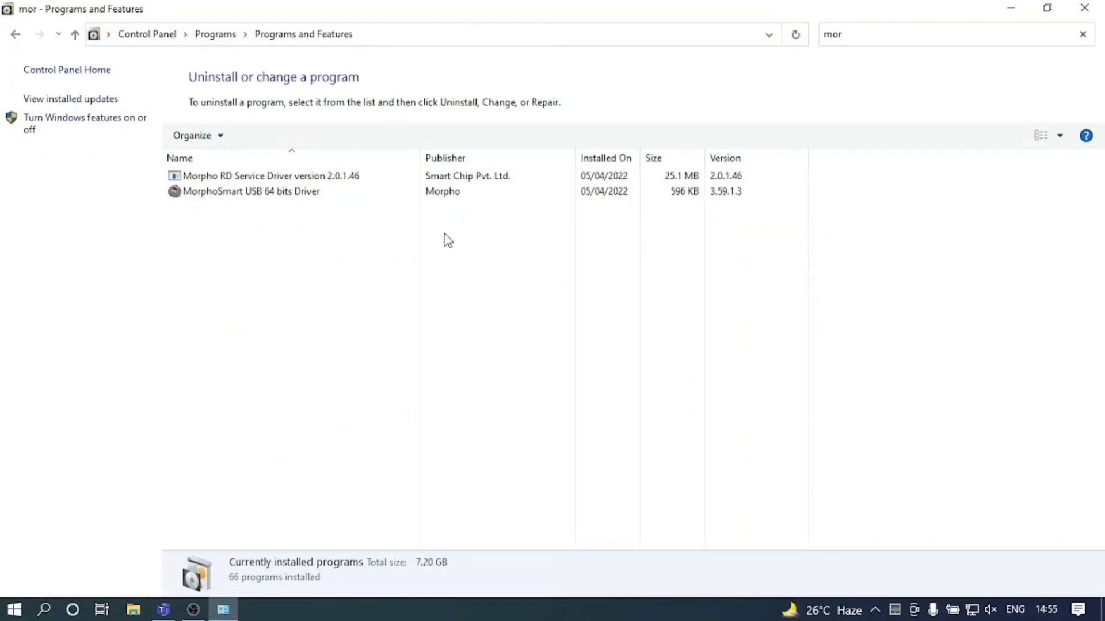
{"action": "left_click", "coordinate": [268, 175]}
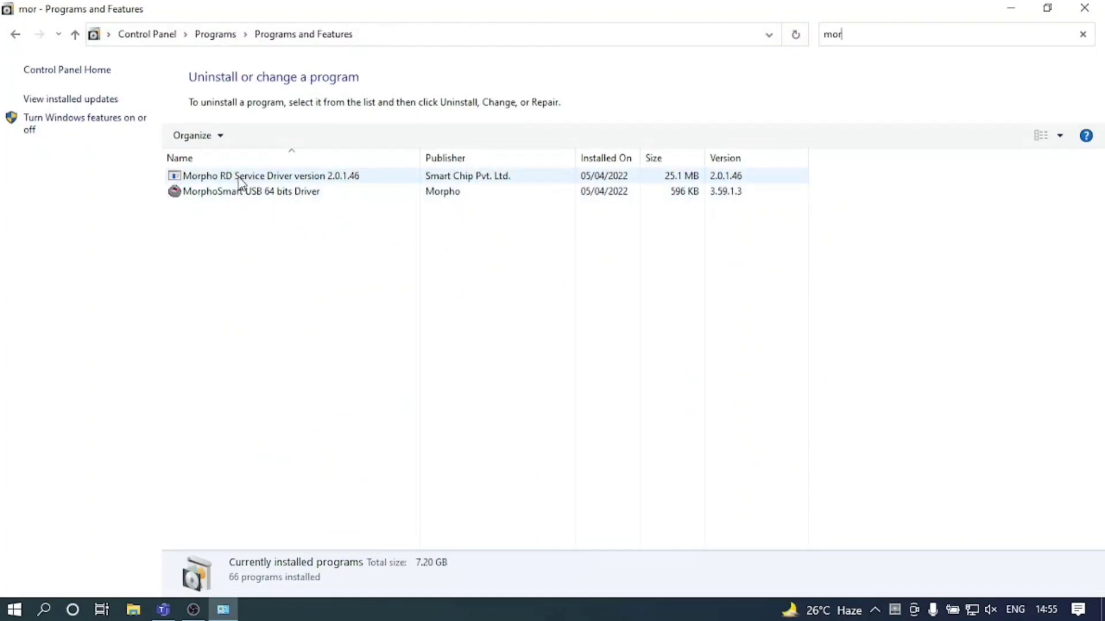
{"action": "left_click", "coordinate": [269, 175]}
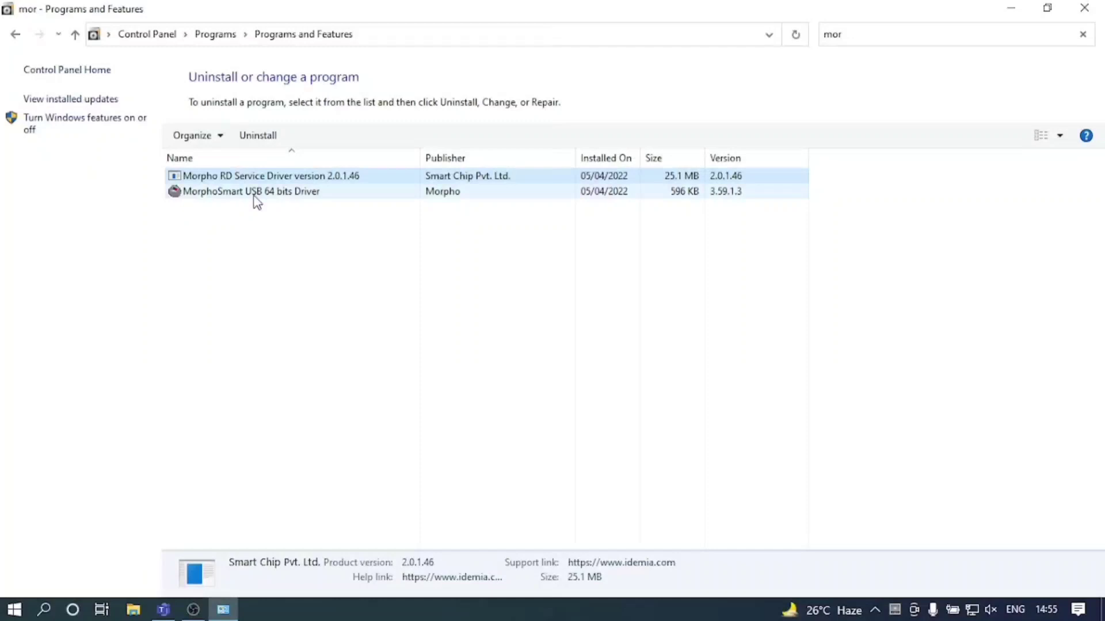
{"action": "left_click", "coordinate": [251, 191]}
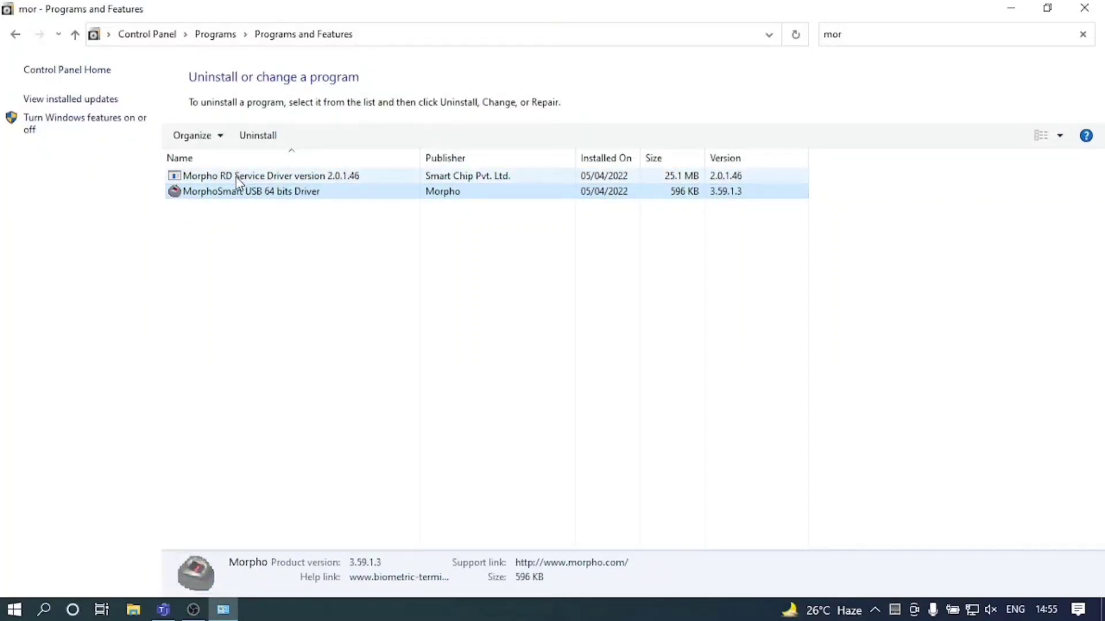
{"action": "right_click", "coordinate": [270, 175]}
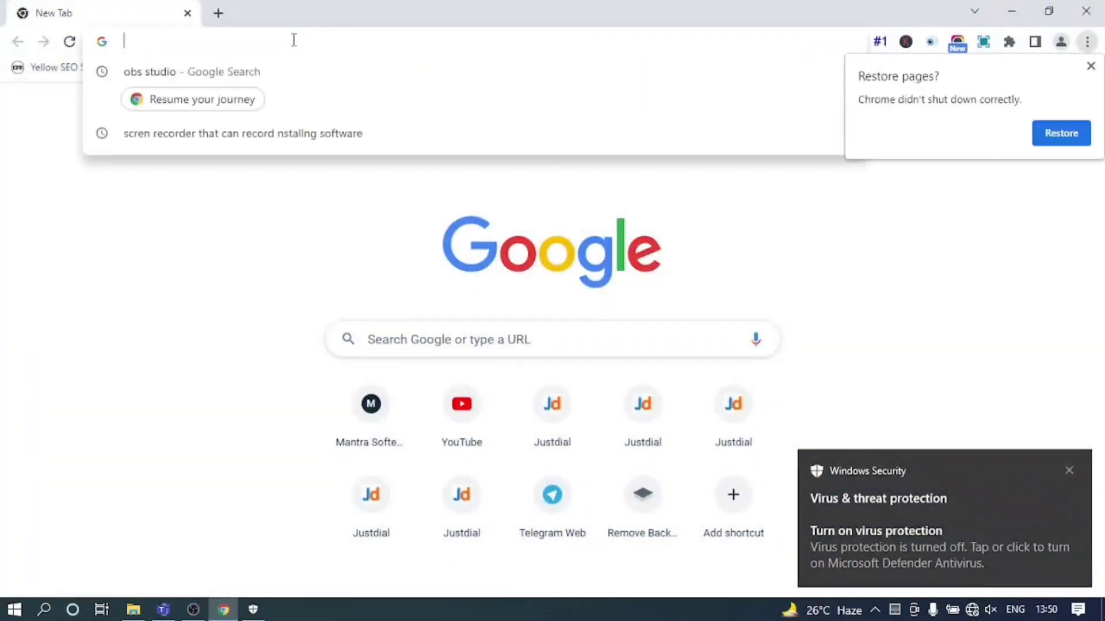
Step: Download the Windows localhost RD Service 2.0.1.46 zip from rdserviceonline.com and show it in its folder
{"action": "type", "text": "rdserviceonline.co"}
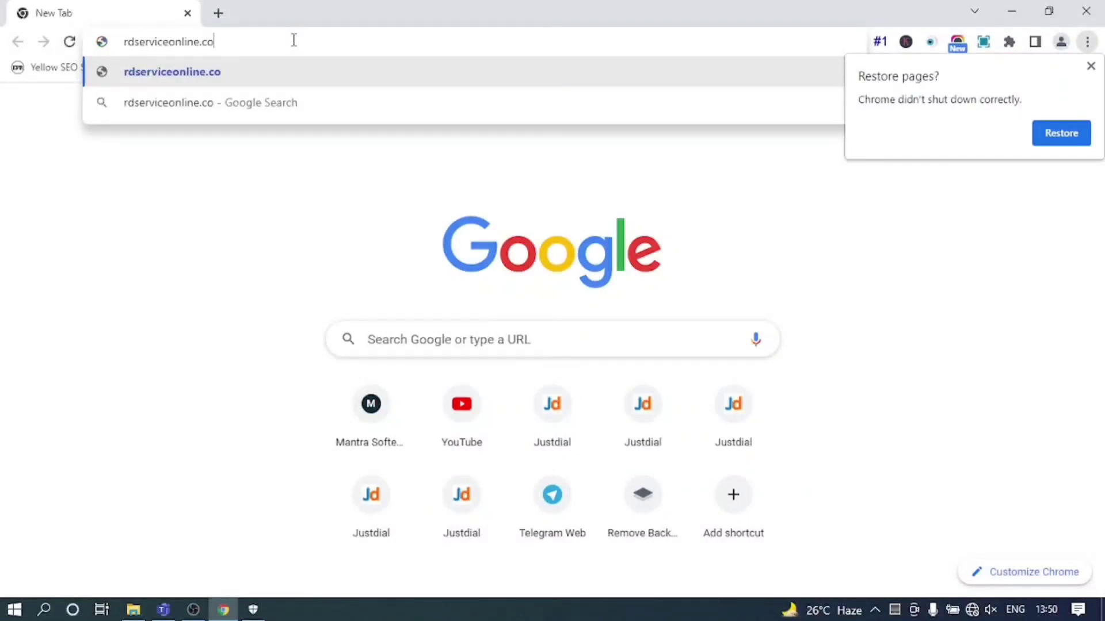
{"action": "key", "text": "Enter"}
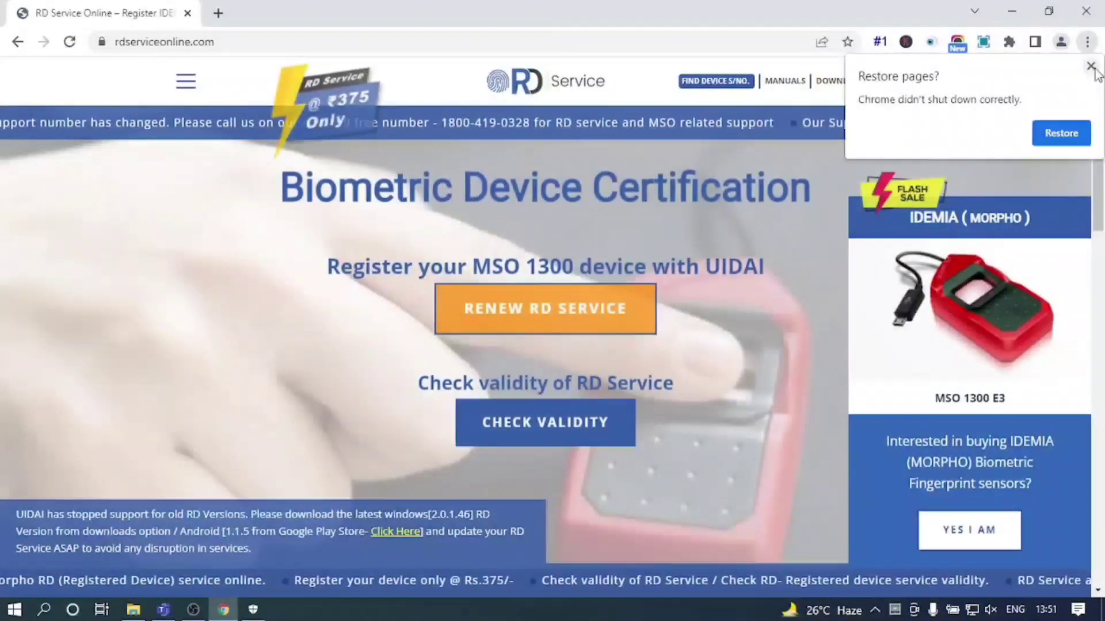
{"action": "left_click", "coordinate": [842, 80]}
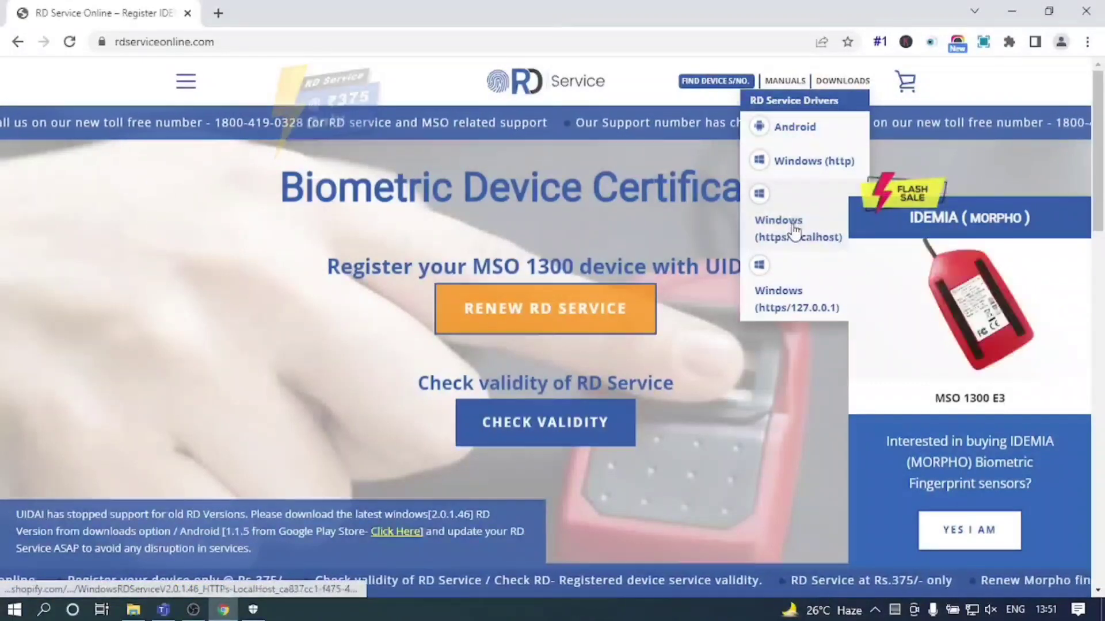
{"action": "left_click", "coordinate": [797, 227]}
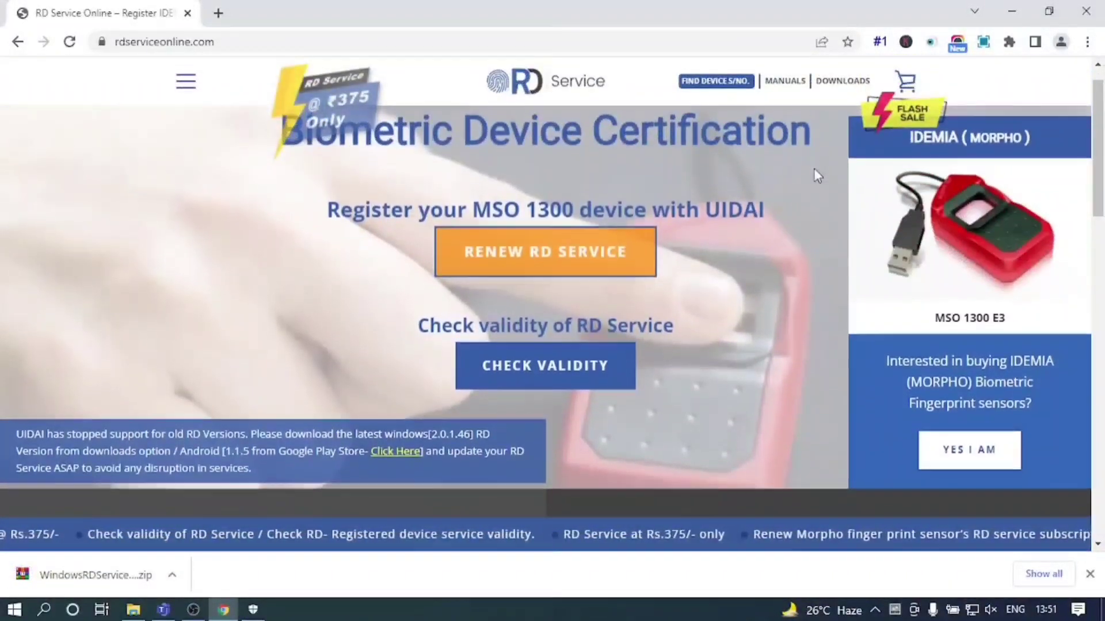
{"action": "left_click", "coordinate": [842, 81]}
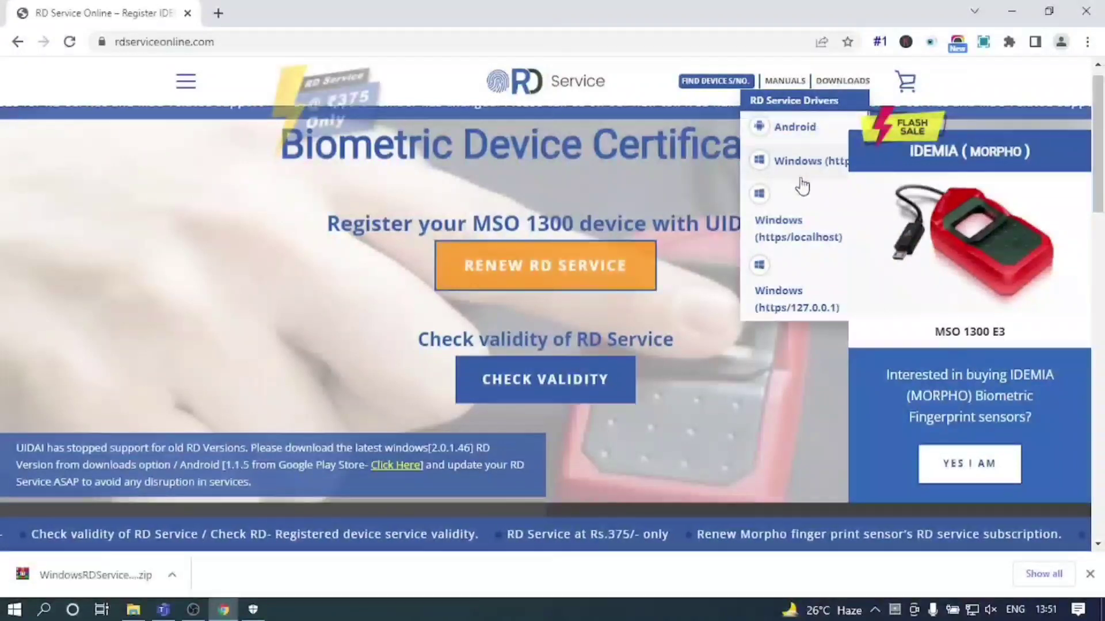
{"action": "mouse_move", "coordinate": [789, 293]}
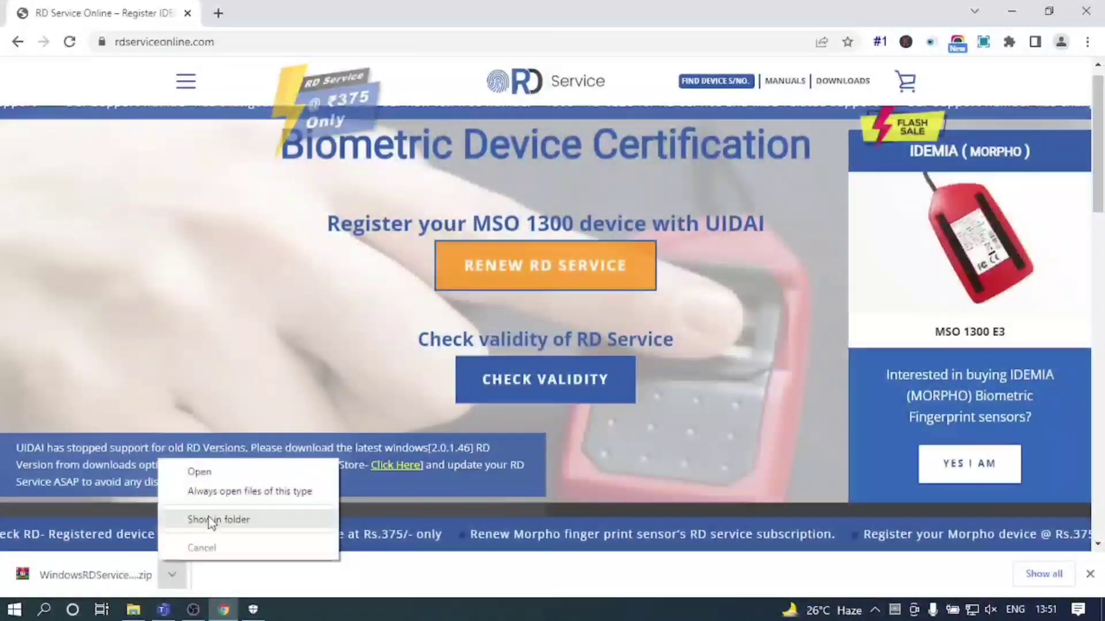
{"action": "left_click", "coordinate": [219, 519]}
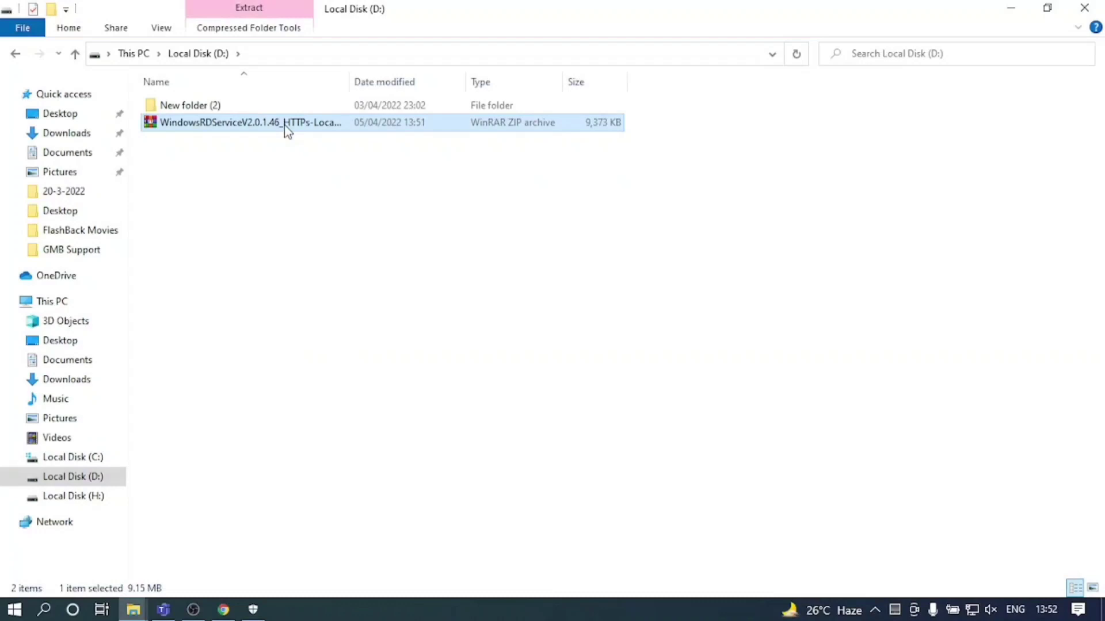
{"action": "mouse_move", "coordinate": [352, 240]}
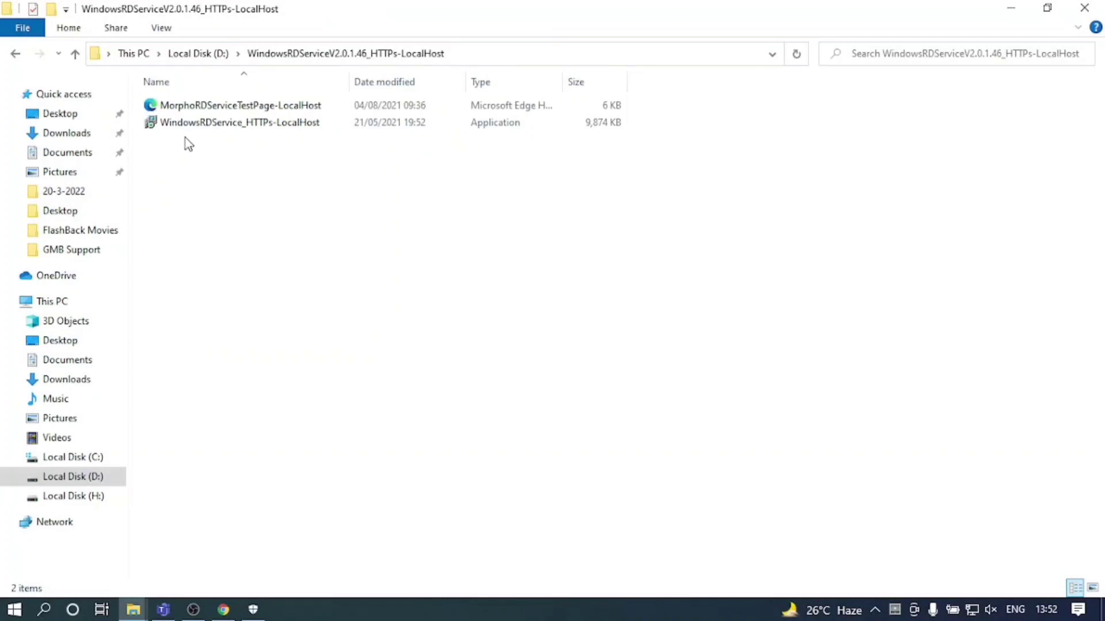
Step: Run the WindowsRDService_HTTPs-LocalHost installer as administrator from the extracted folder
{"action": "left_click", "coordinate": [239, 122]}
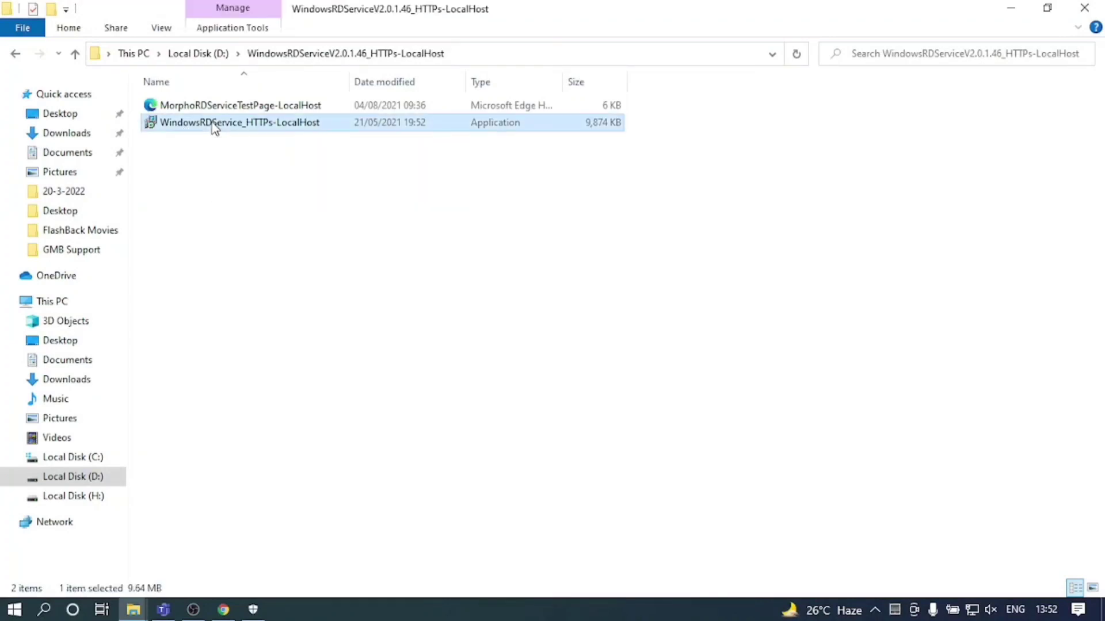
{"action": "right_click", "coordinate": [239, 122]}
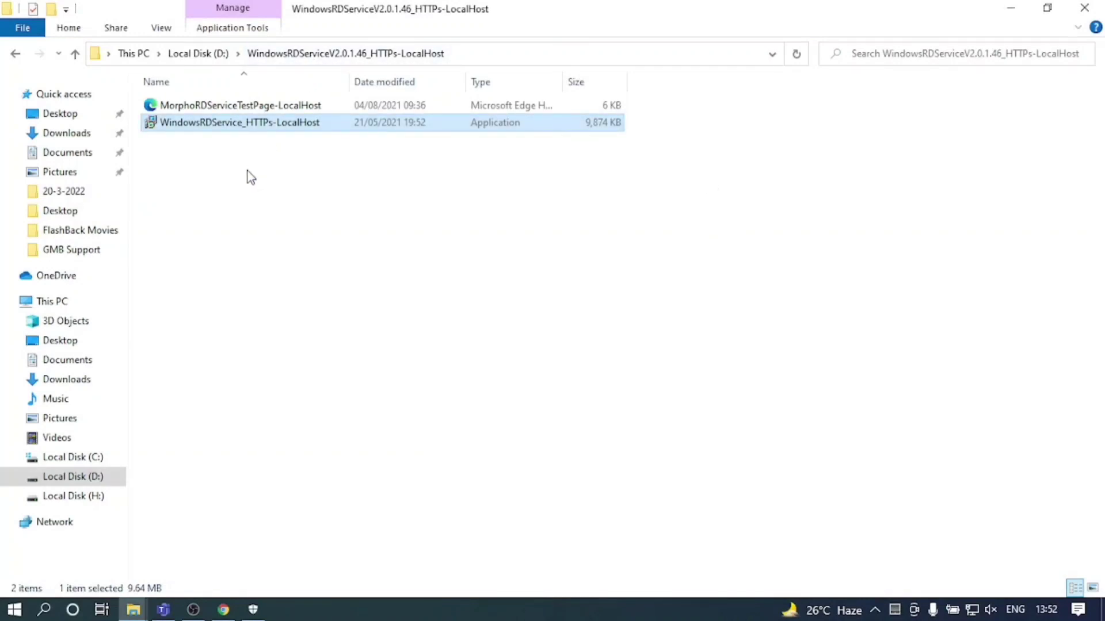
{"action": "mouse_move", "coordinate": [241, 167]}
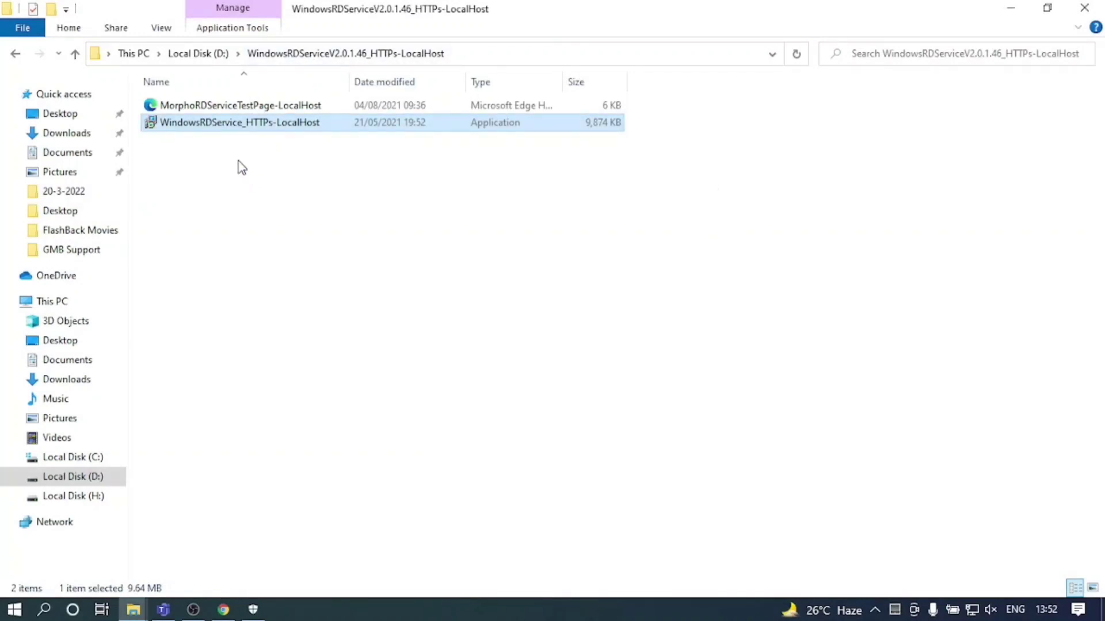
{"action": "right_click", "coordinate": [239, 122]}
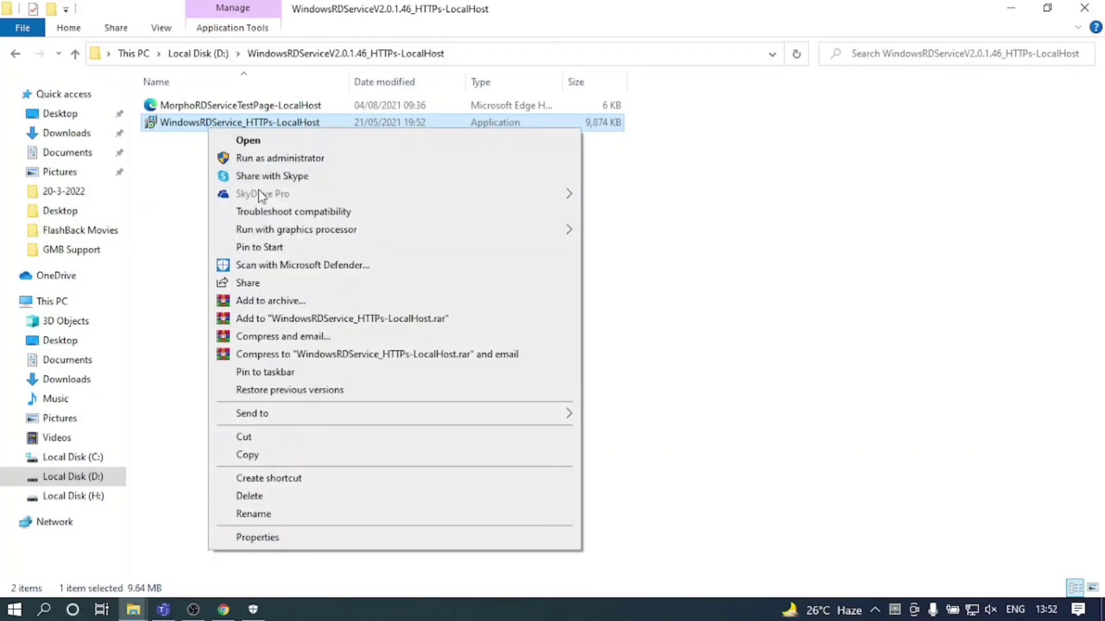
{"action": "left_click", "coordinate": [257, 162]}
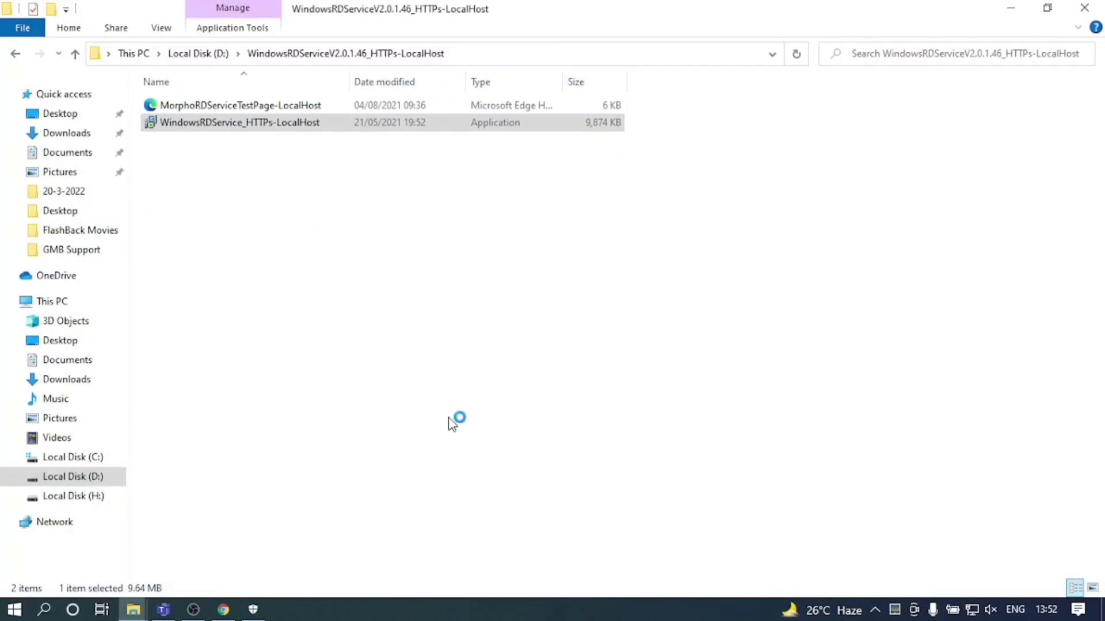
Step: Complete the Morpho RD Service Driver 2.0.1.46 setup, choosing to restart the computer later
{"action": "double_click", "coordinate": [239, 122]}
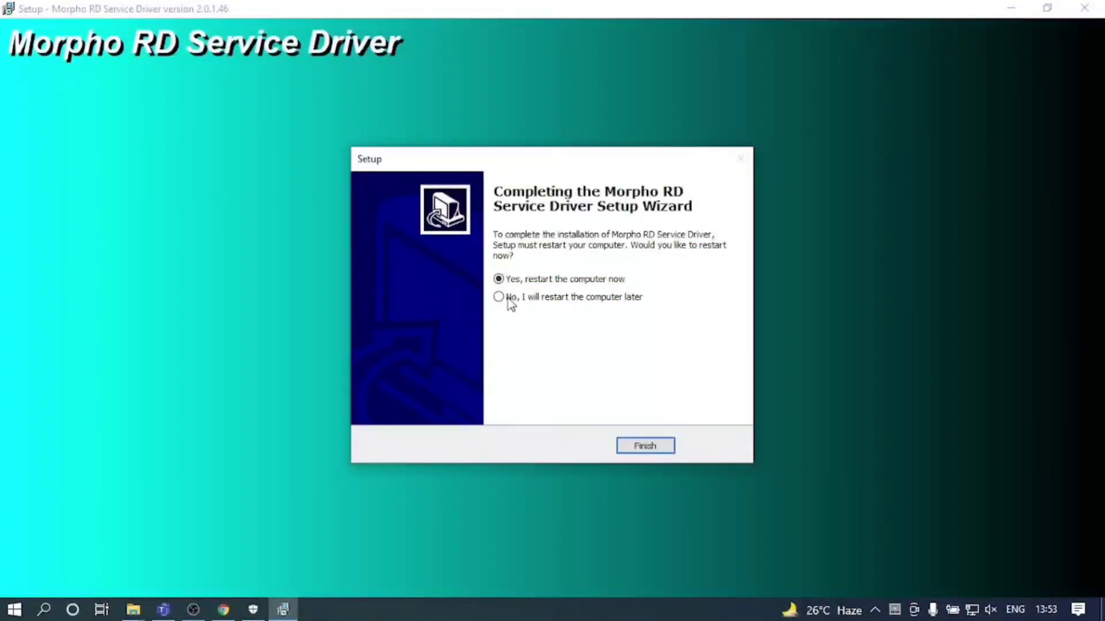
{"action": "left_click", "coordinate": [498, 297]}
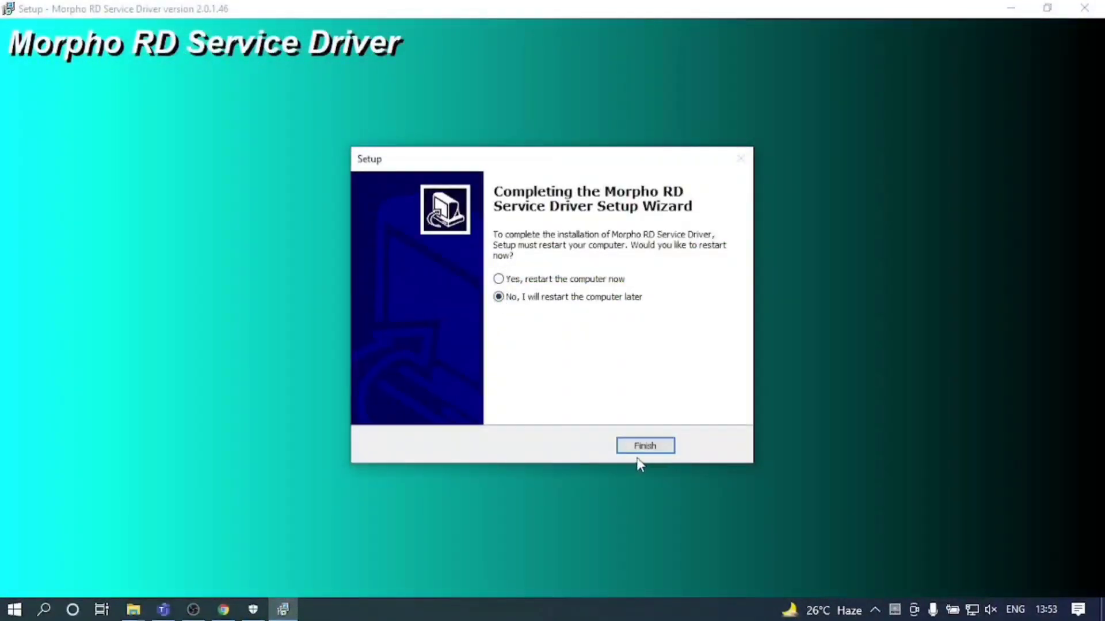